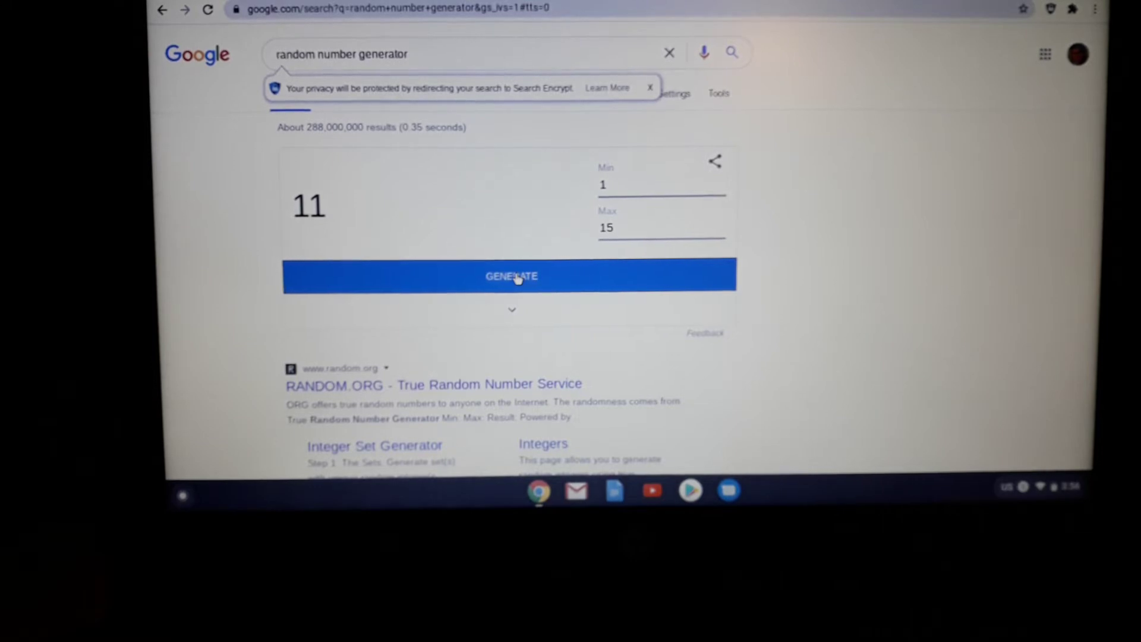
Generate a new random number between 1 and 15, giving 8
{"action": "left_click", "coordinate": [511, 276]}
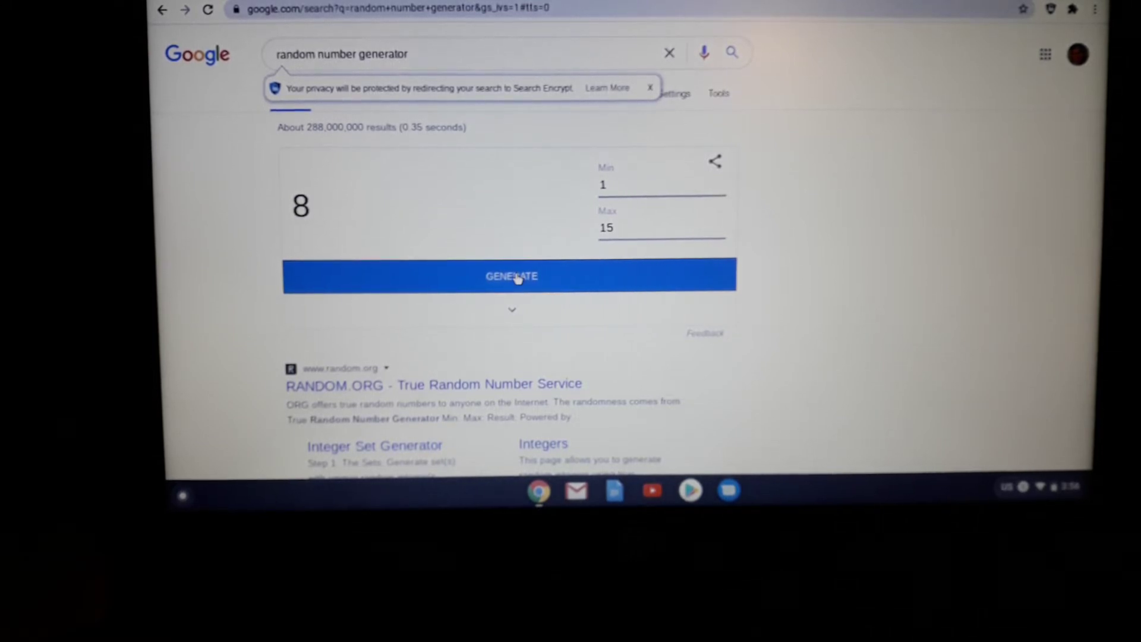